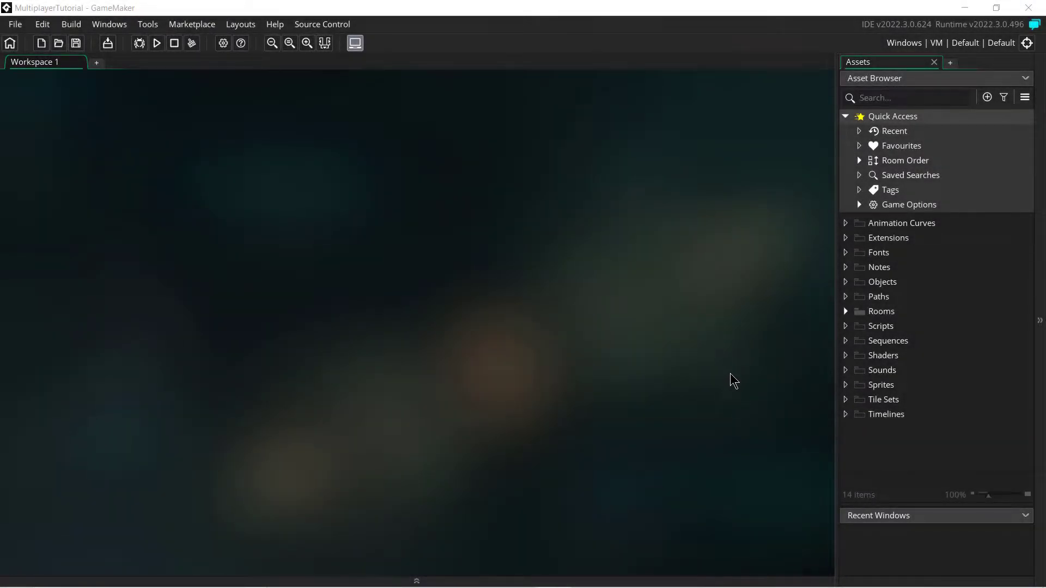
mouse_move(705, 294)
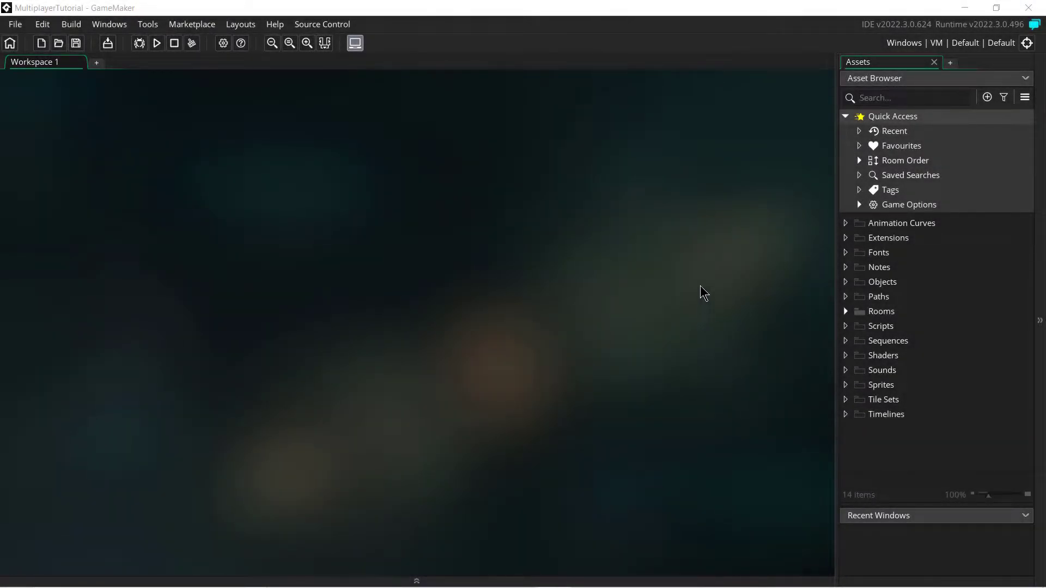
mouse_move(146, 100)
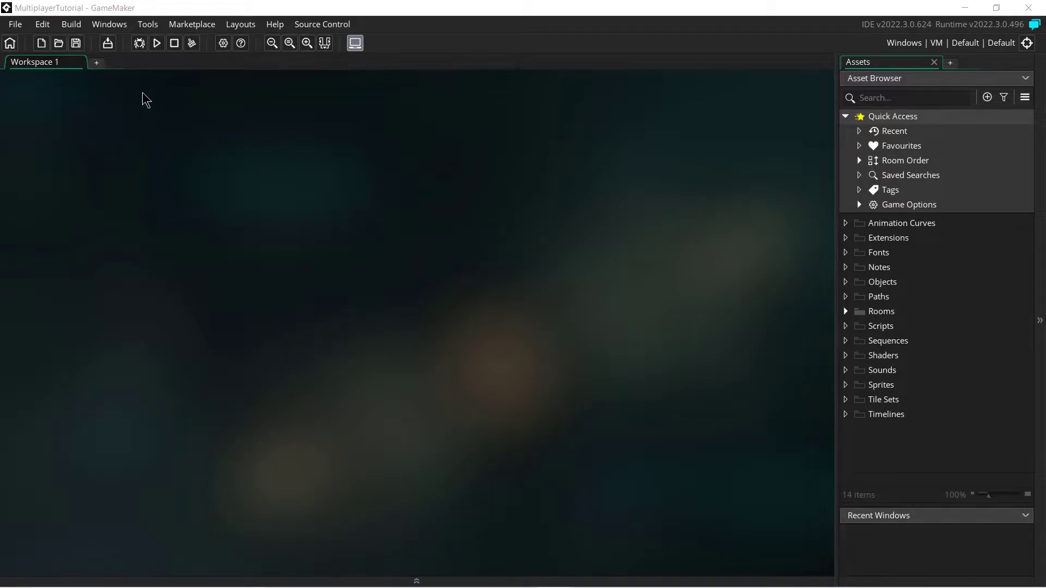
mouse_move(625, 294)
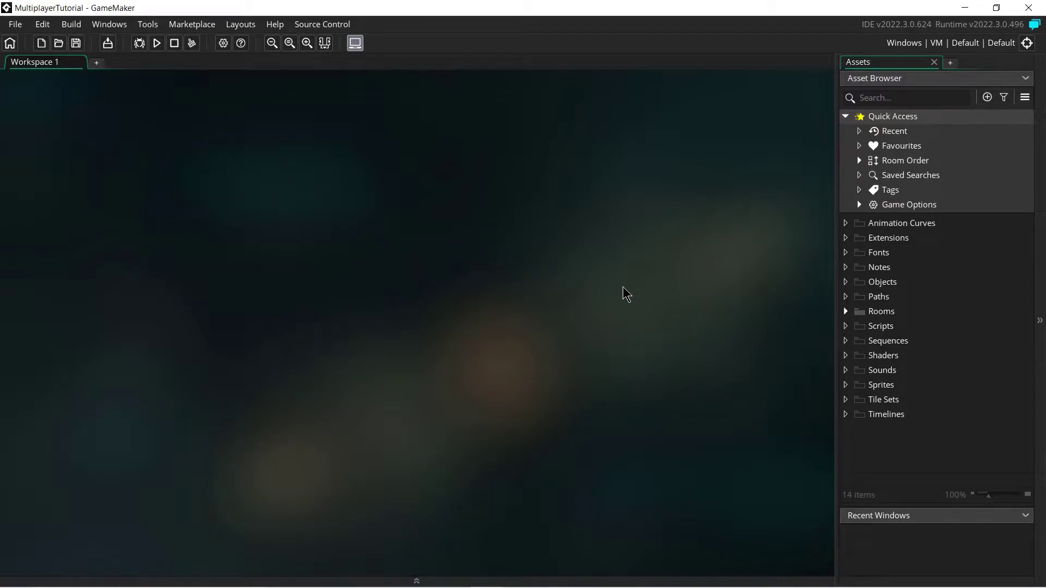
mouse_move(390, 308)
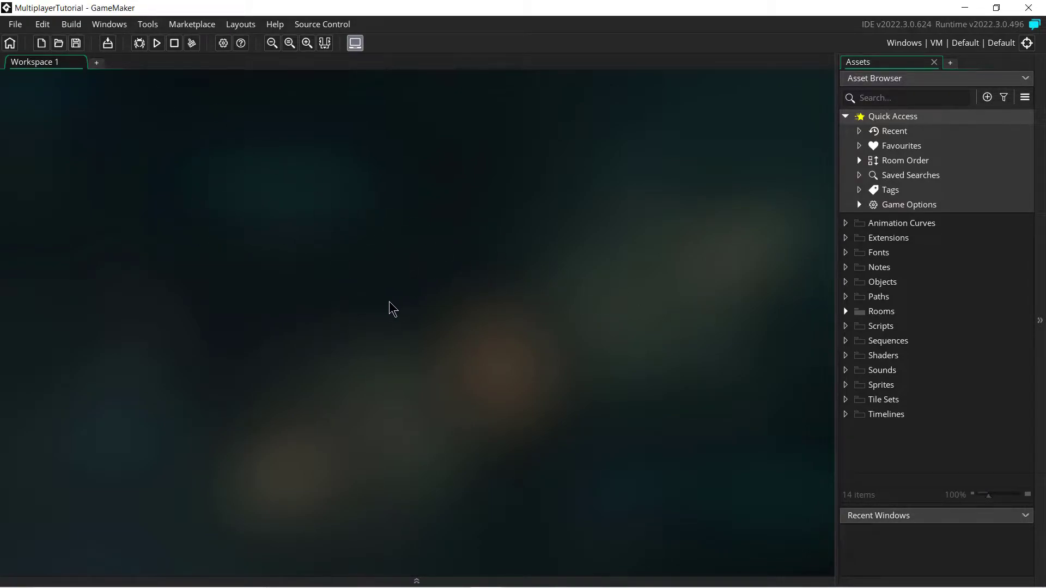
mouse_move(576, 272)
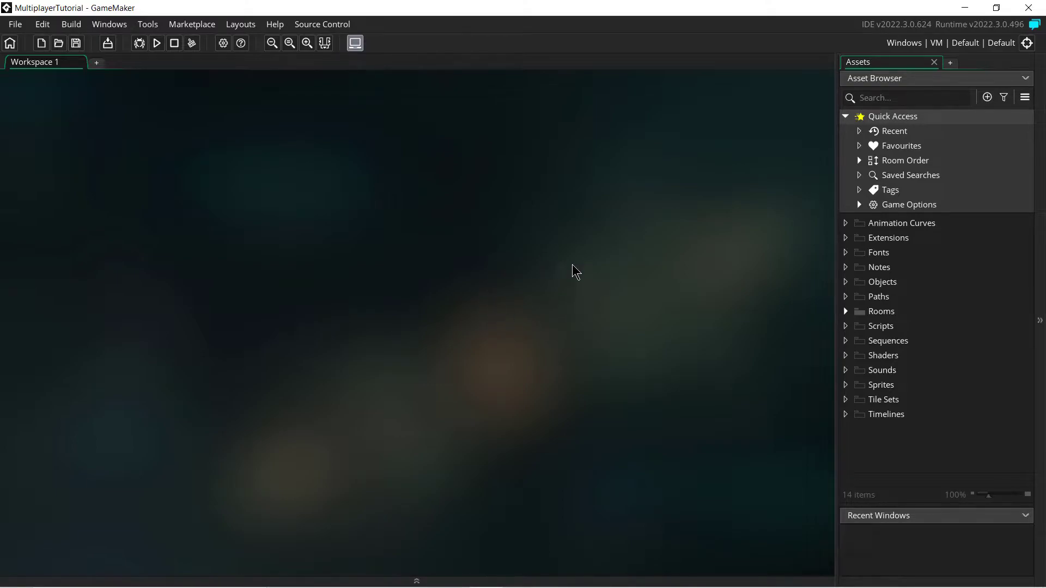
mouse_move(432, 321)
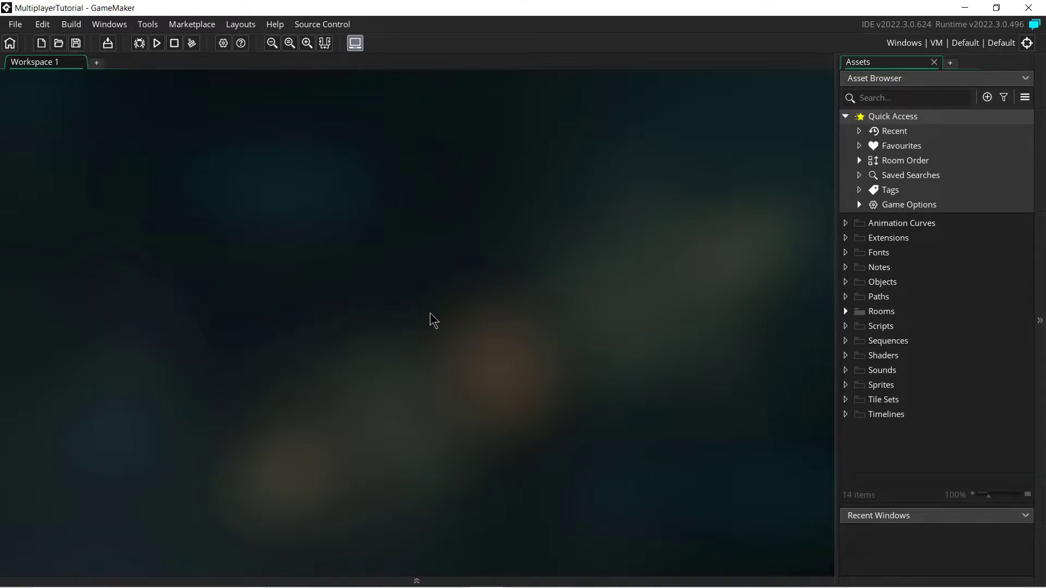
mouse_move(556, 322)
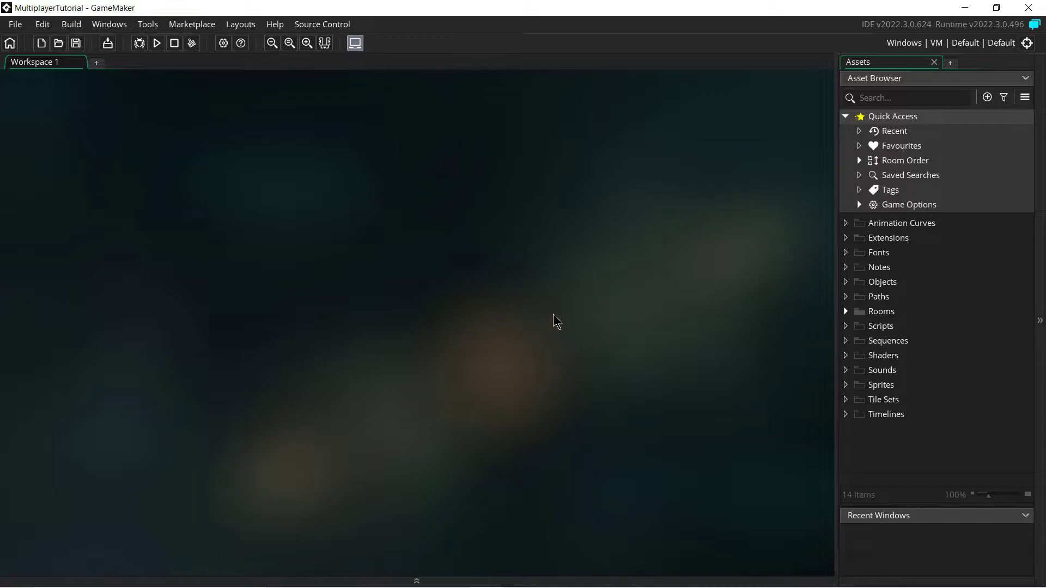
mouse_move(705, 371)
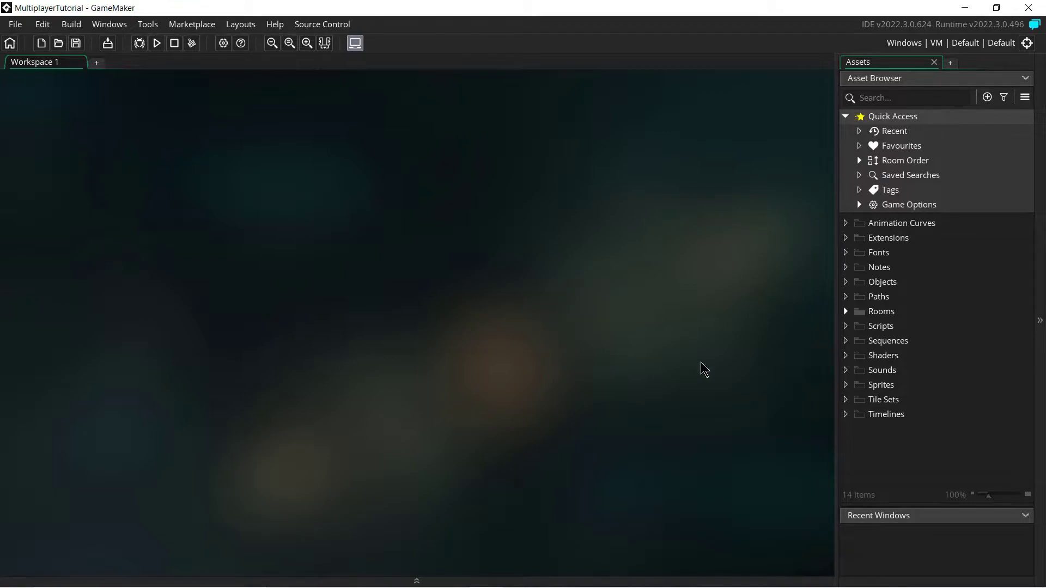
mouse_move(570, 342)
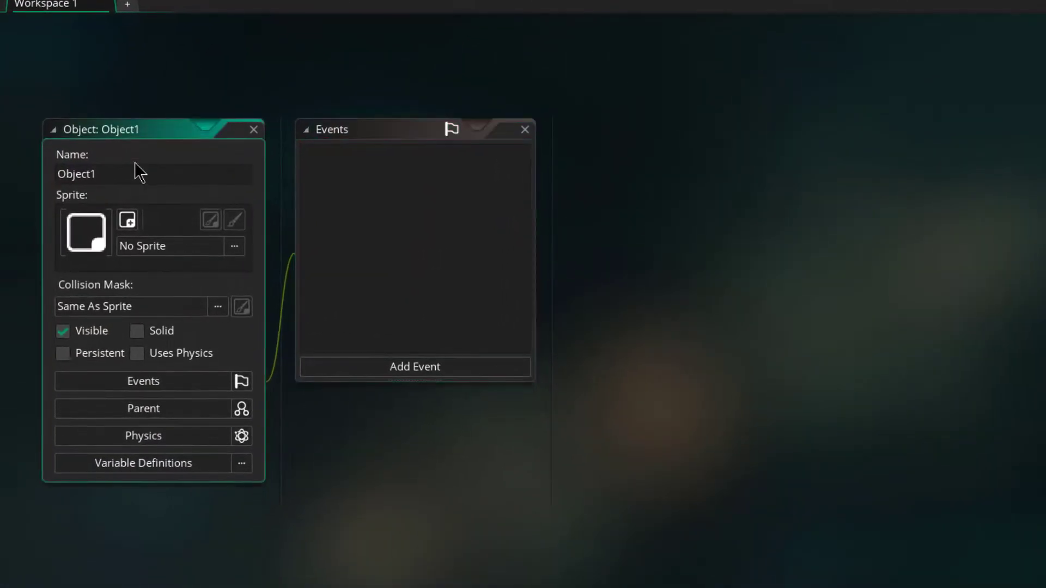
Name the new object oPlayer and attach a new 64x64 sprite, Sprite1.
text(oPl)
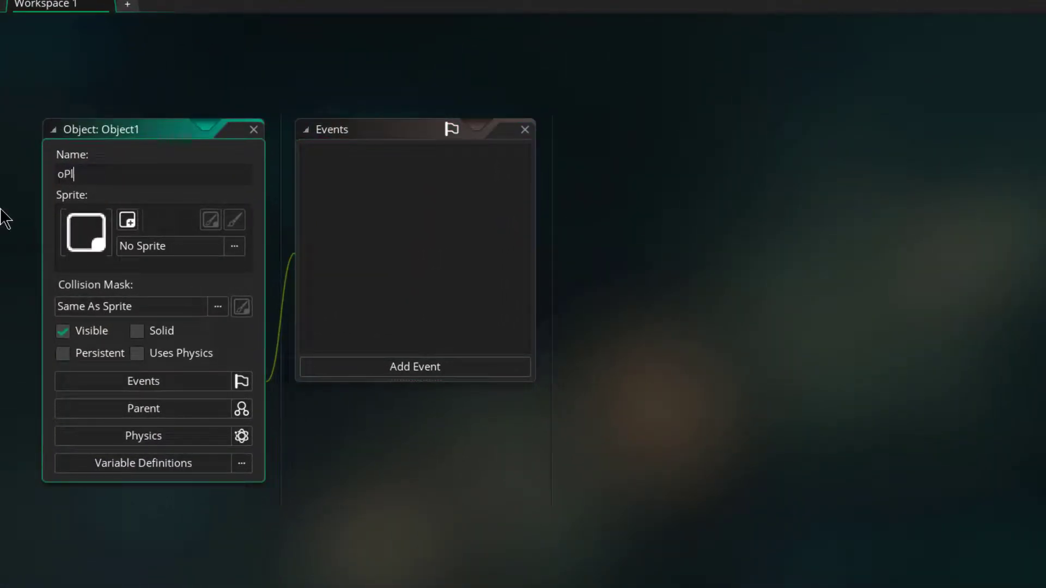
click(235, 247)
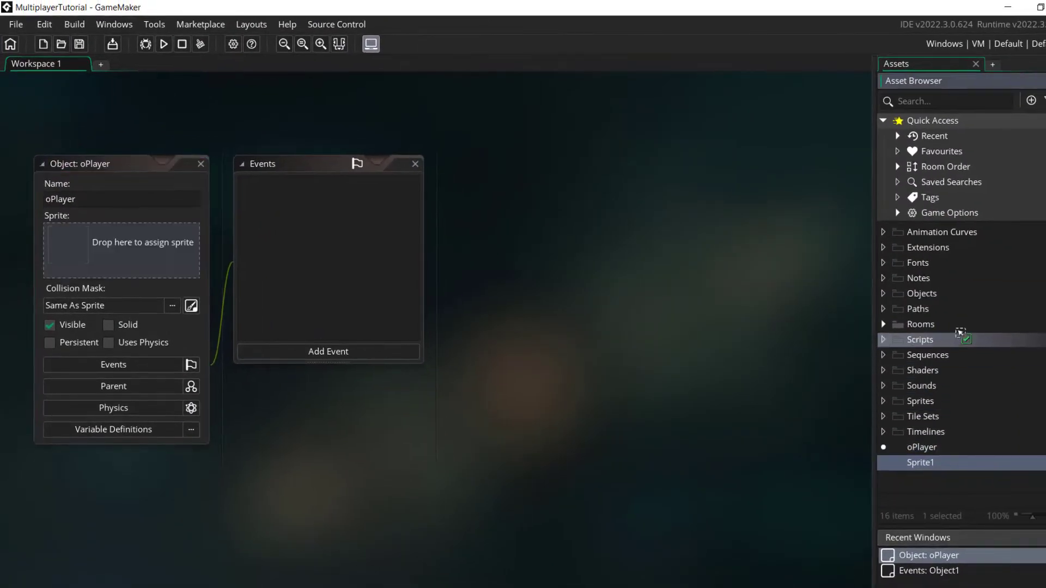
mouse_move(921, 401)
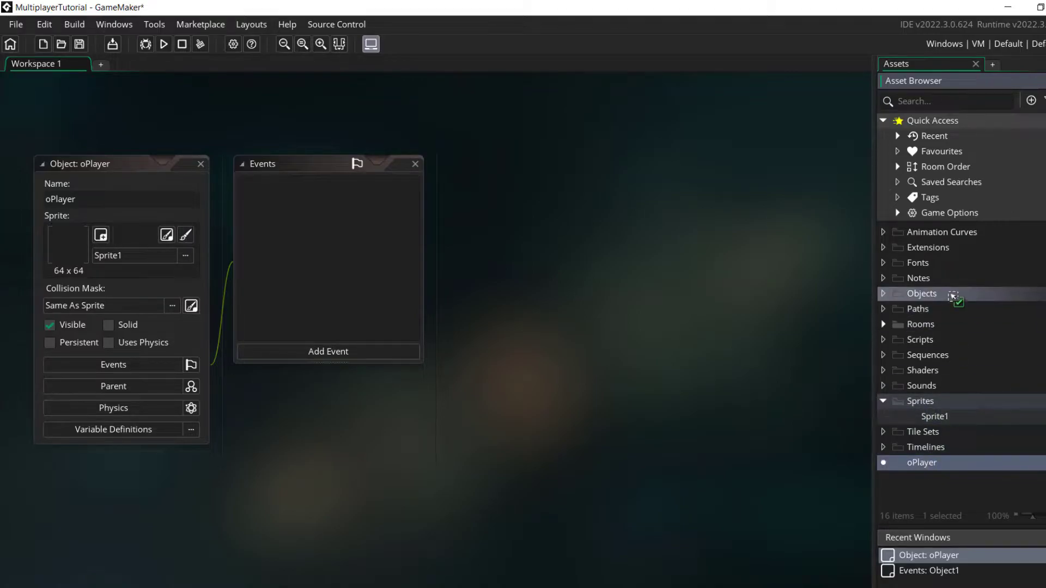
double_click(935, 416)
text(sP)
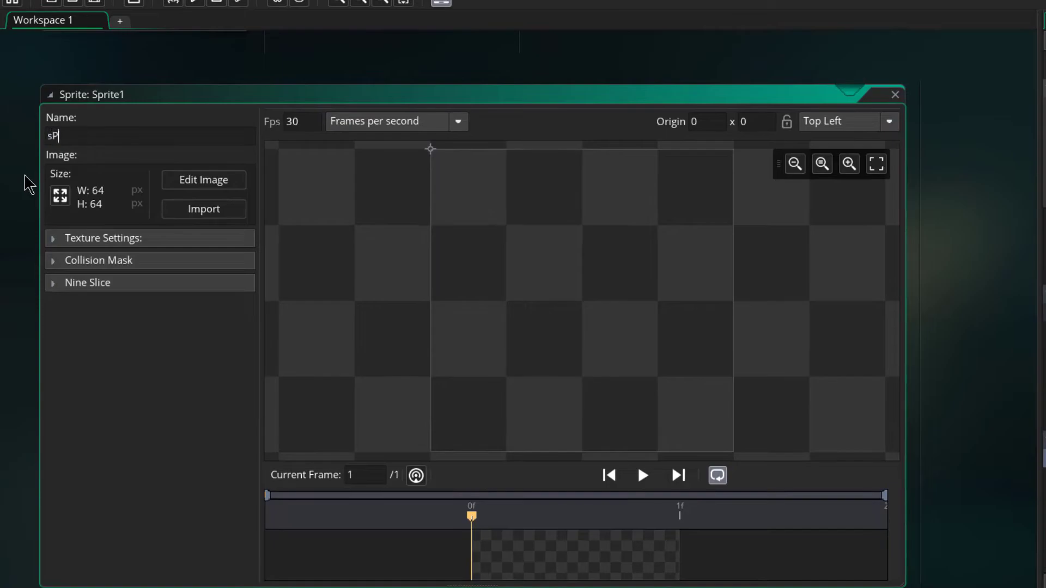
Rename Sprite1 to sPlayer, fill it solid yellow, and set its origin to Middle Centre.
text(layer)
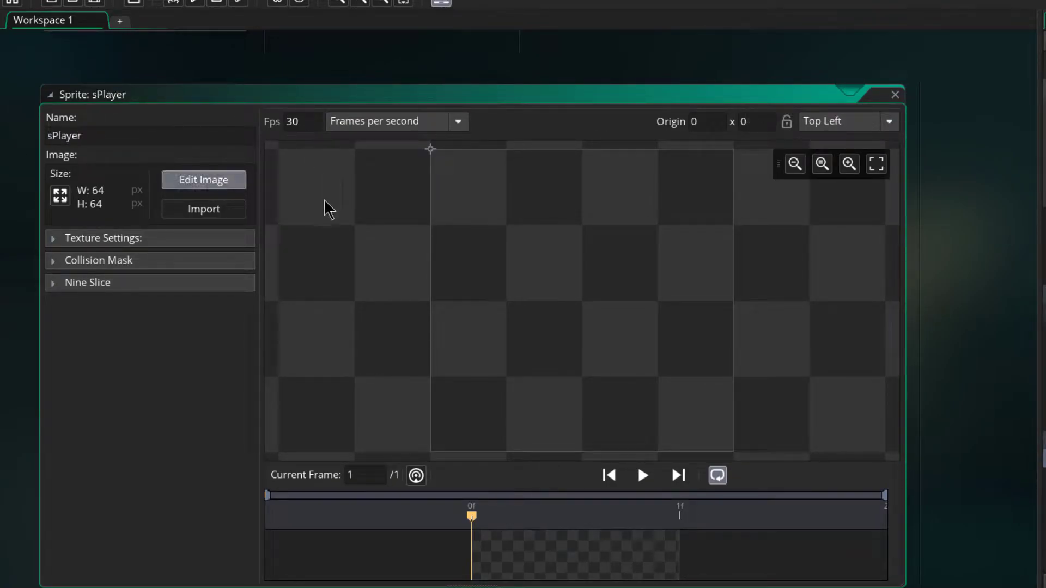
click(203, 179)
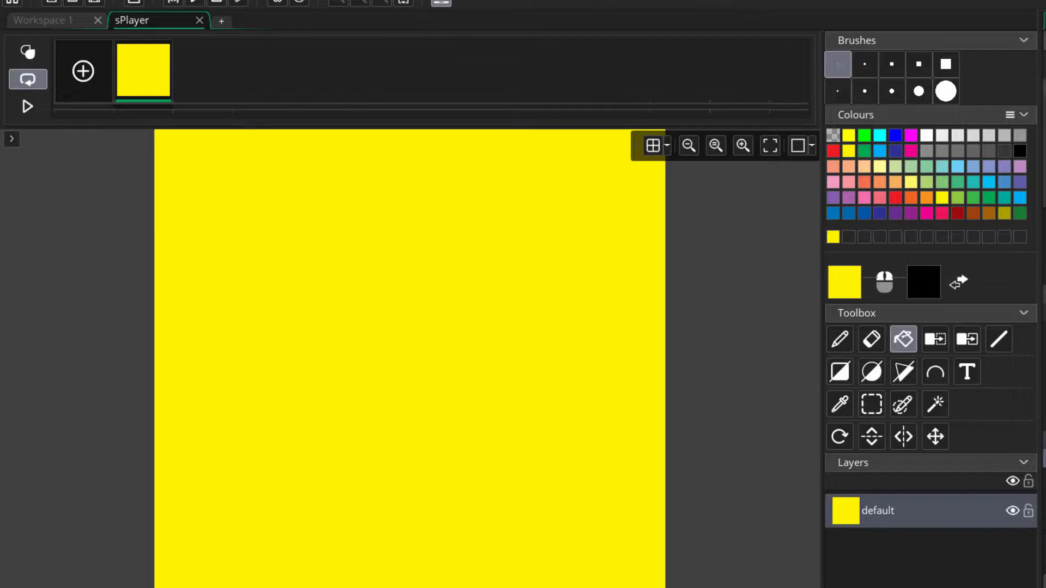
click(847, 121)
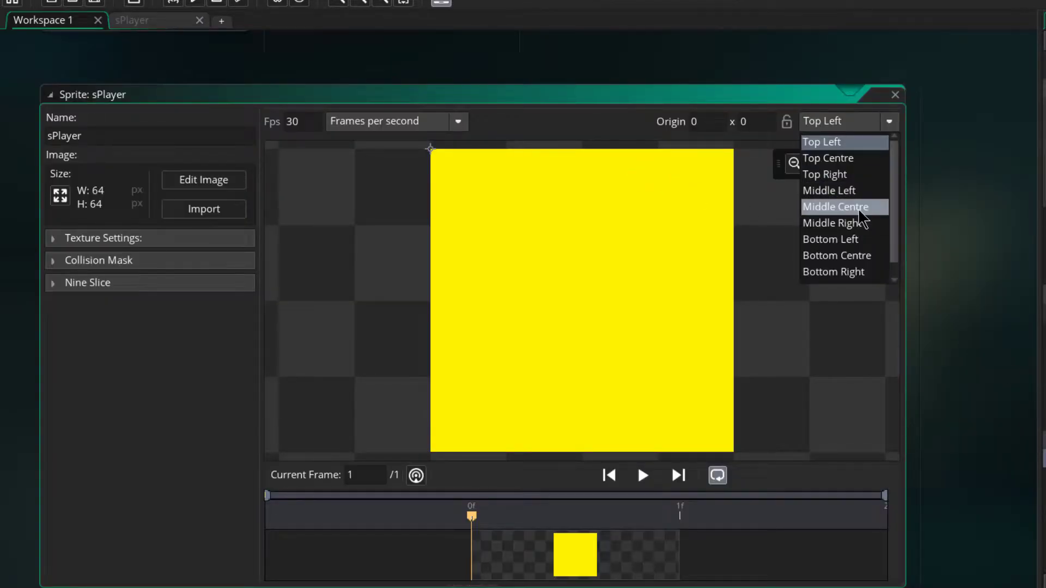
click(834, 206)
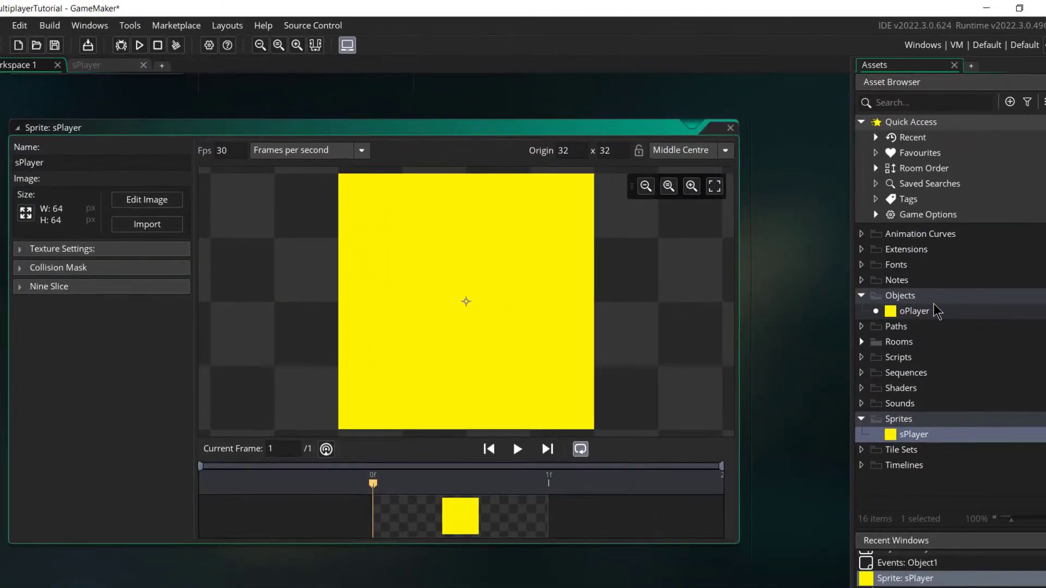
click(914, 311)
text(oWall)
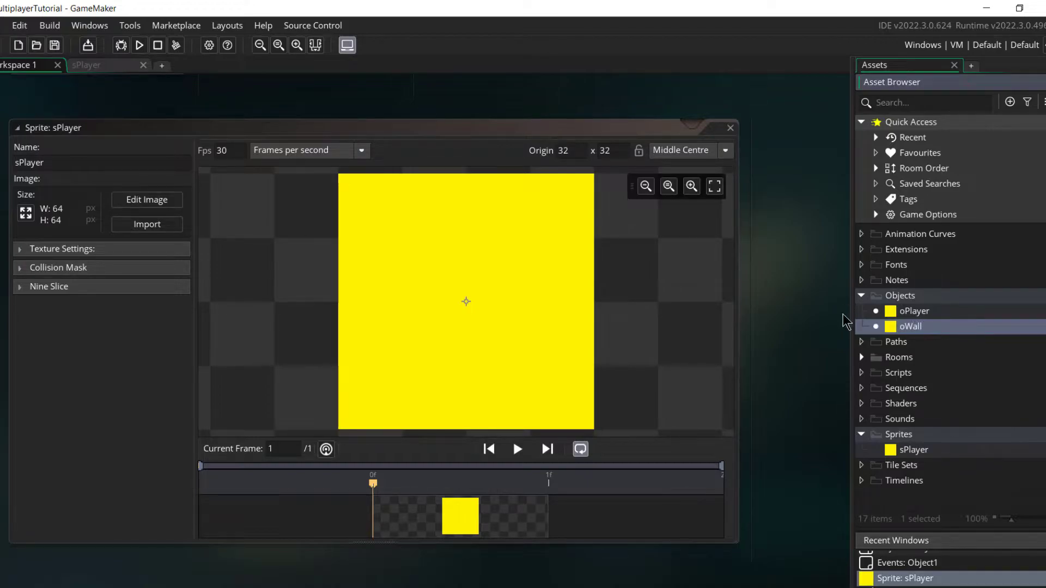
Duplicate oPlayer as oWall, copy sPlayer as sWall, and assign sWall to oWall.
double_click(909, 327)
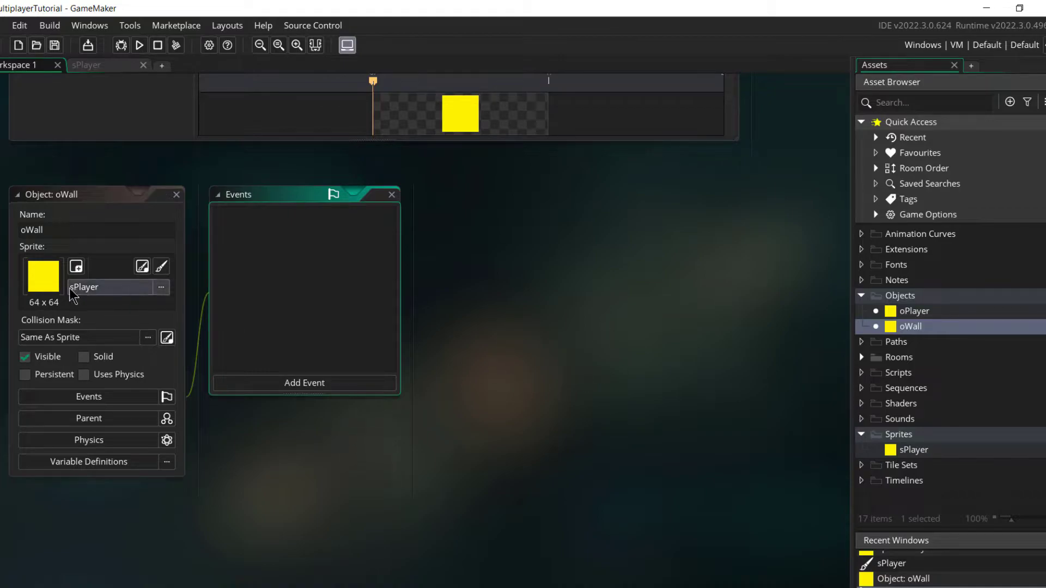
mouse_move(934, 453)
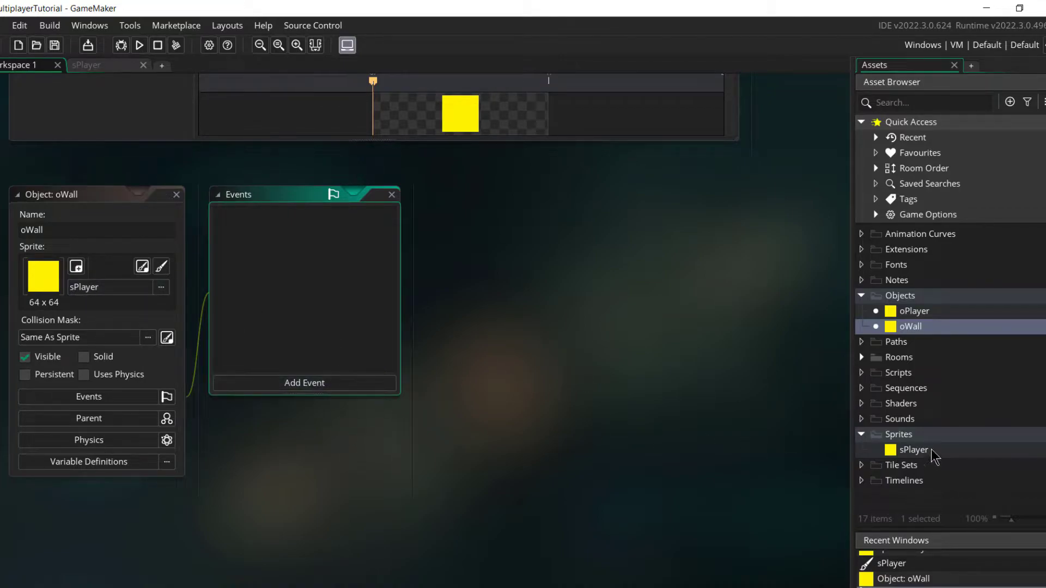
click(915, 449)
text(sWall)
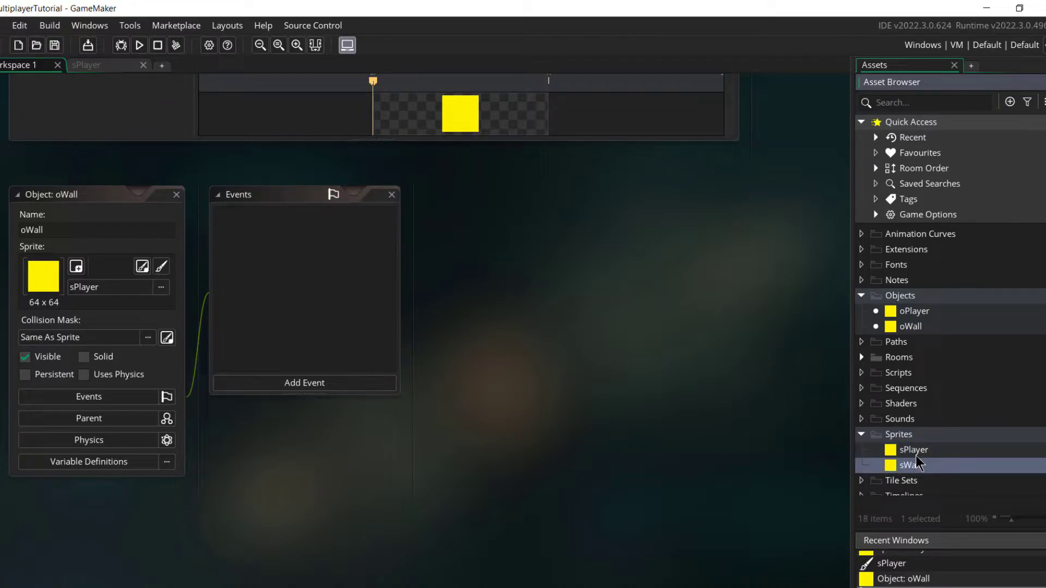
click(161, 287)
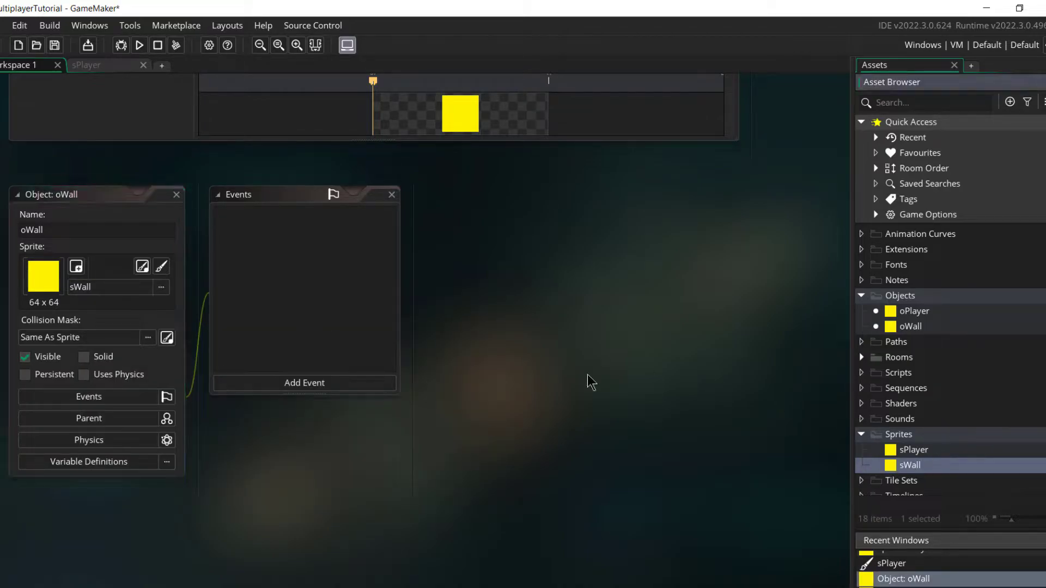
Set sWall's origin to top left and pick orange in its image editor.
double_click(909, 465)
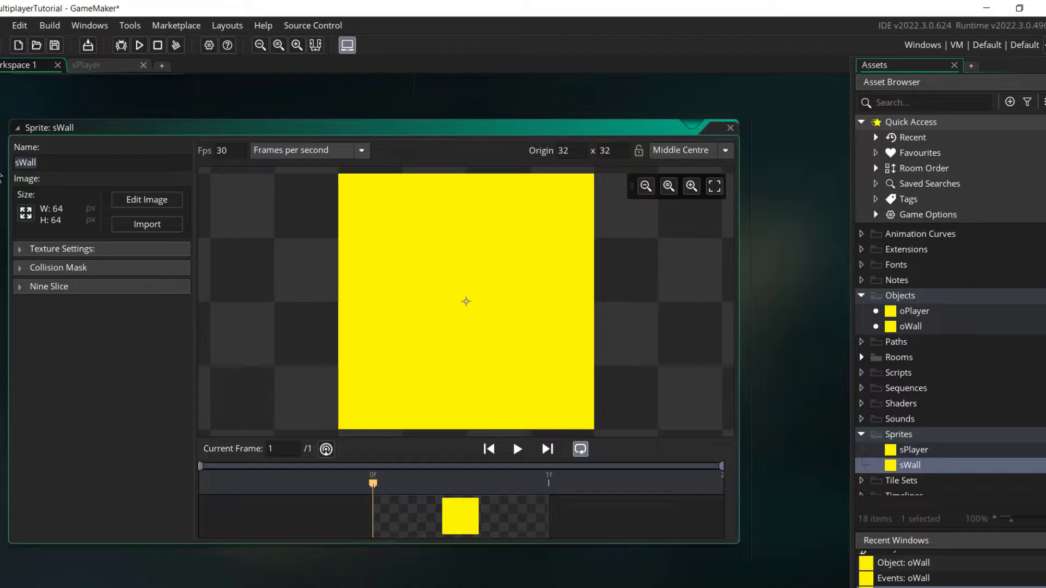
click(724, 150)
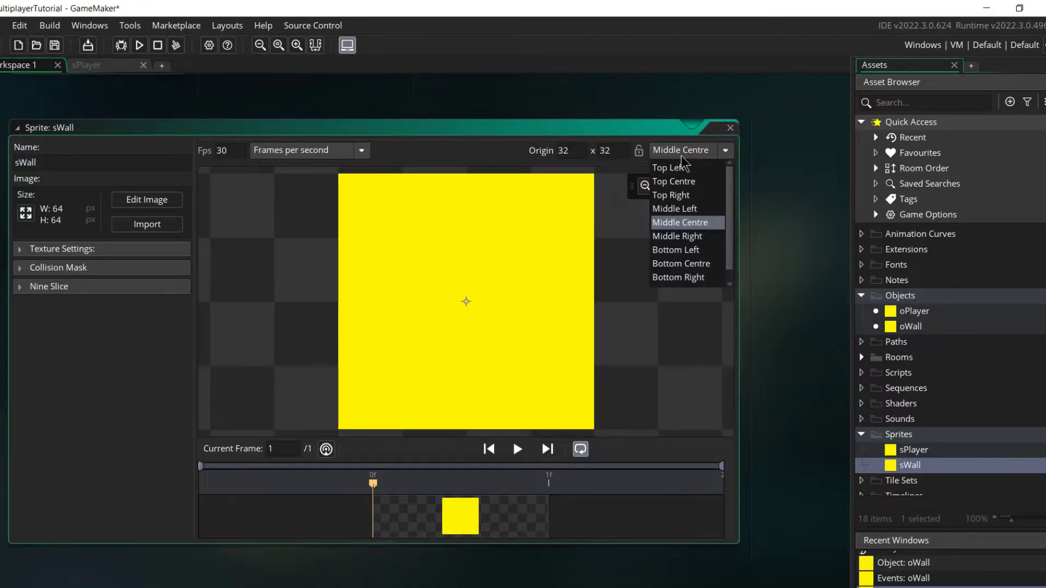
click(668, 167)
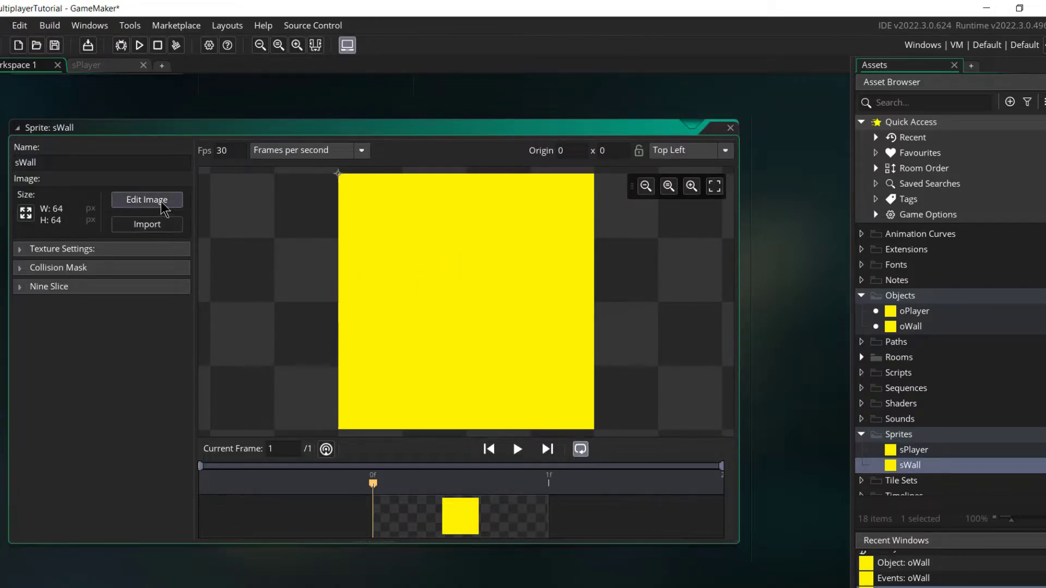
click(146, 200)
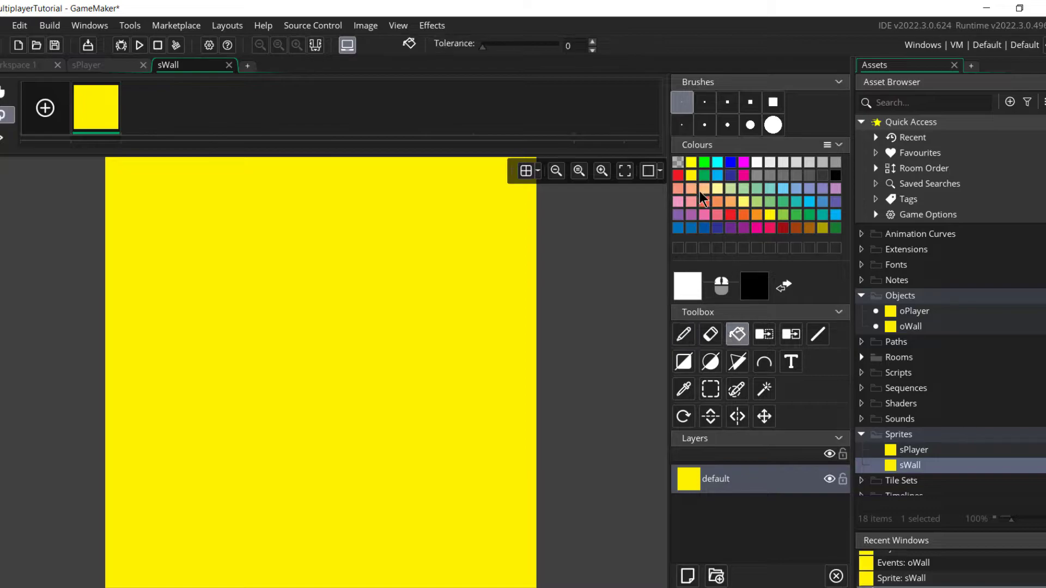
mouse_move(743, 221)
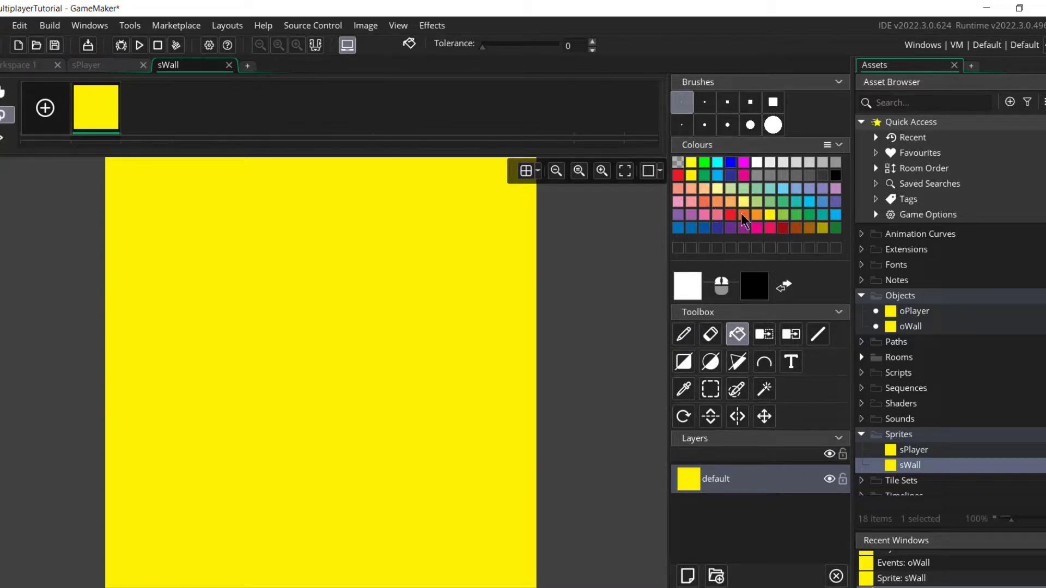
mouse_move(742, 225)
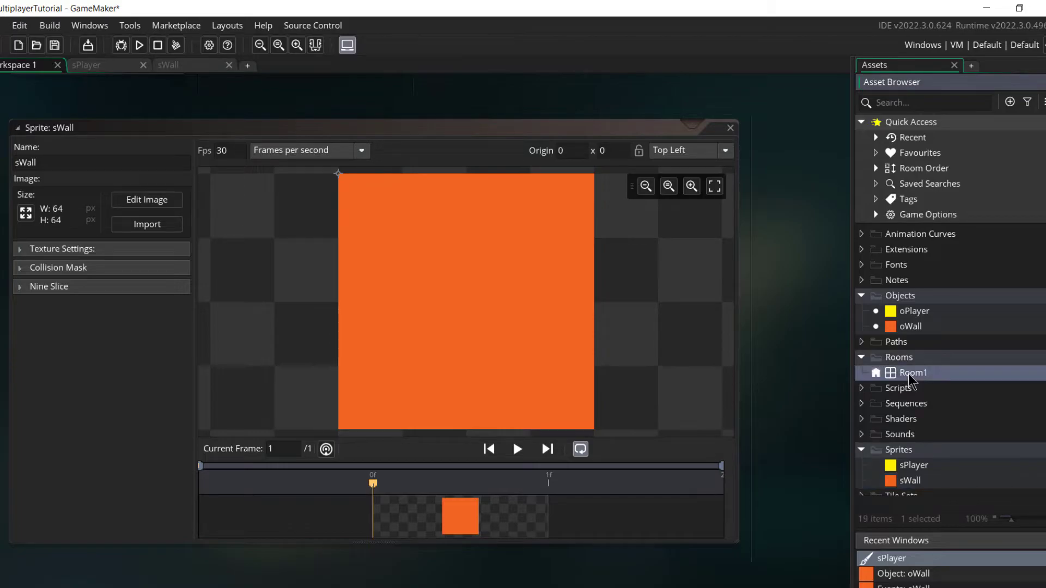
Open Room1 and begin resizing the sWall sprite to 32 pixels wide.
double_click(912, 372)
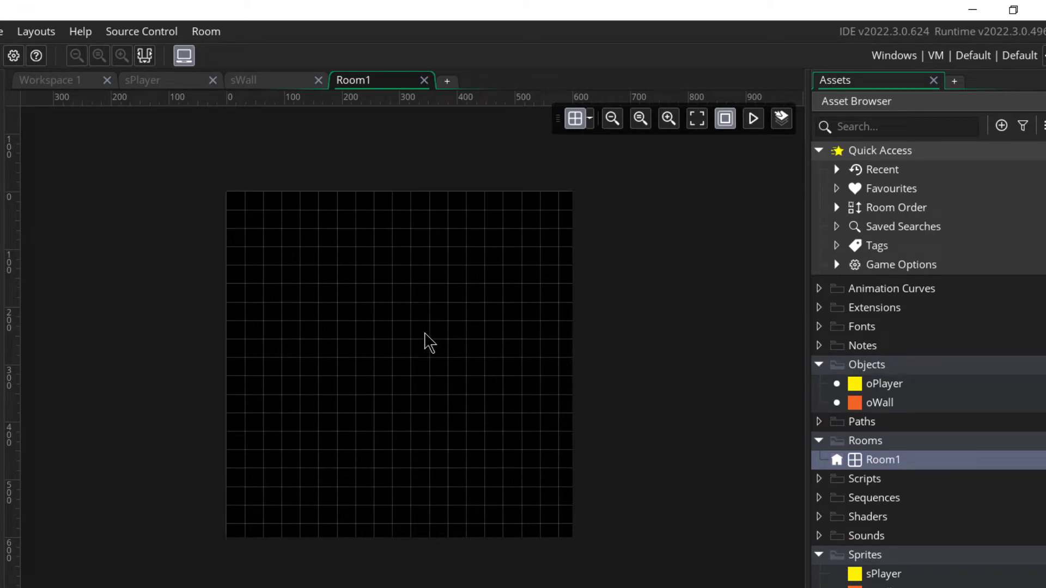
click(880, 402)
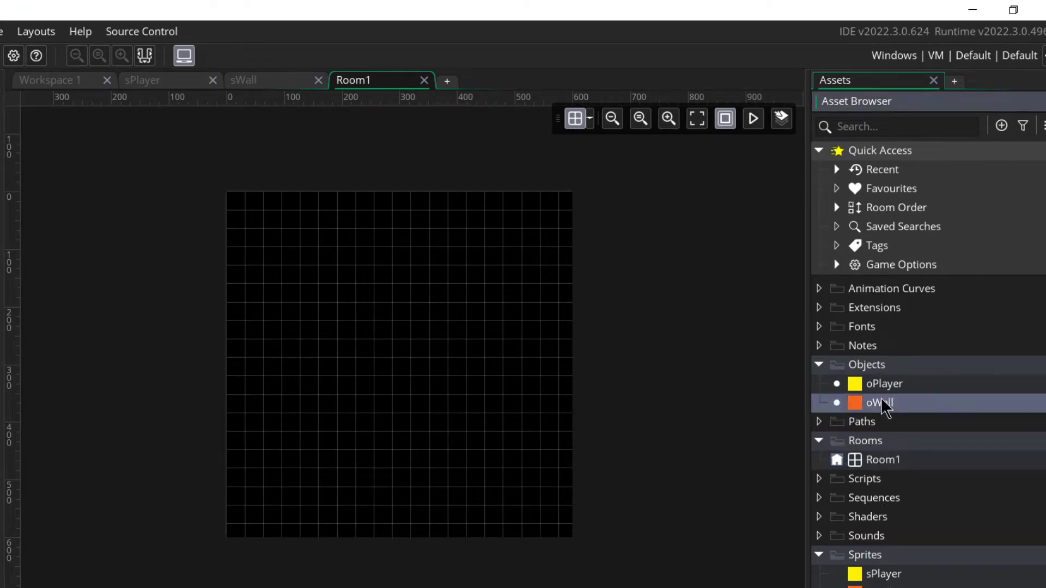
click(446, 433)
text(32)
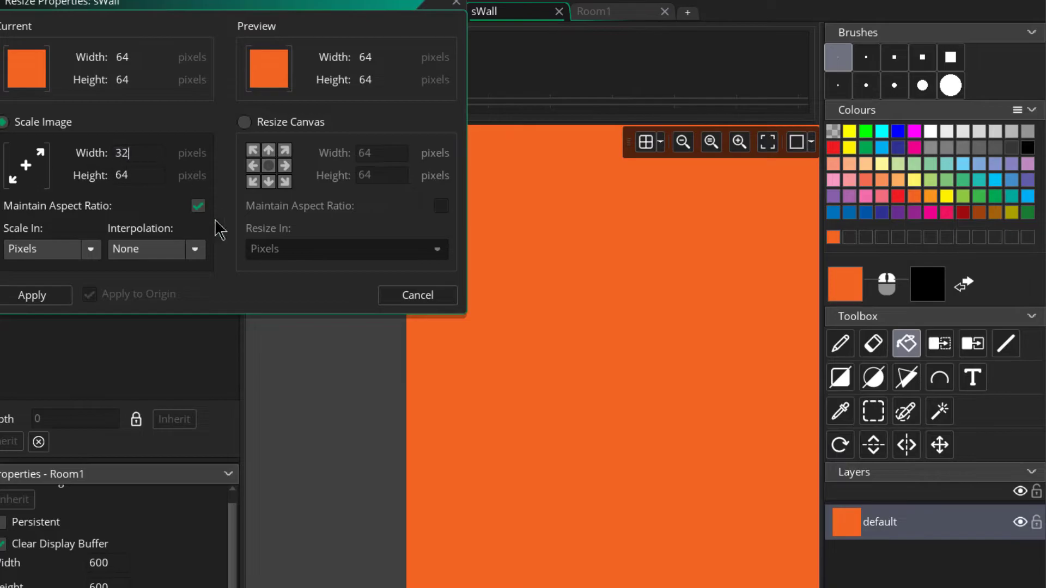
Apply the 32x32 resize to sWall, then scale sPlayer down to 32x32.
click(416, 295)
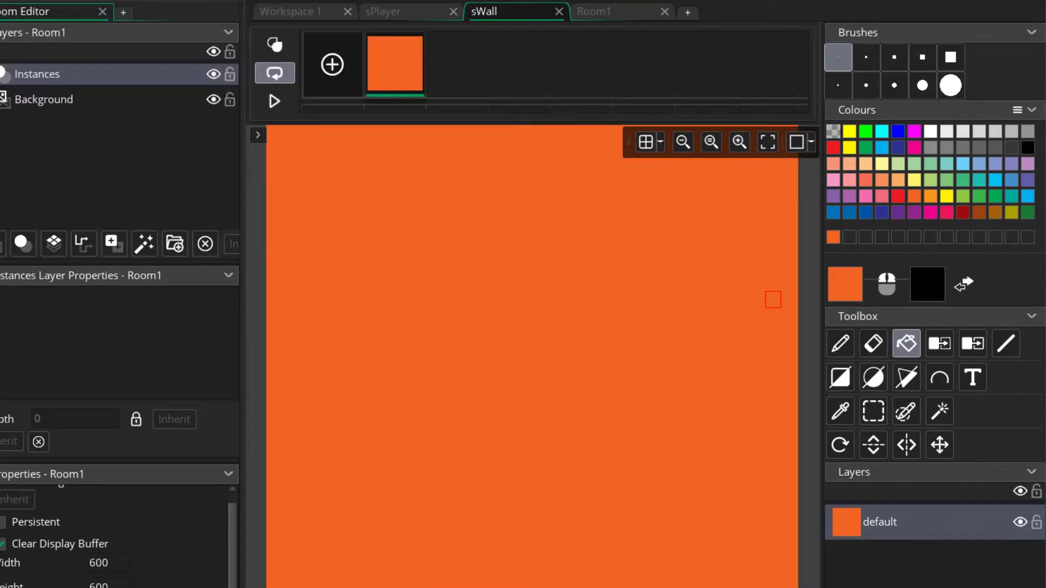
click(291, 12)
text(3)
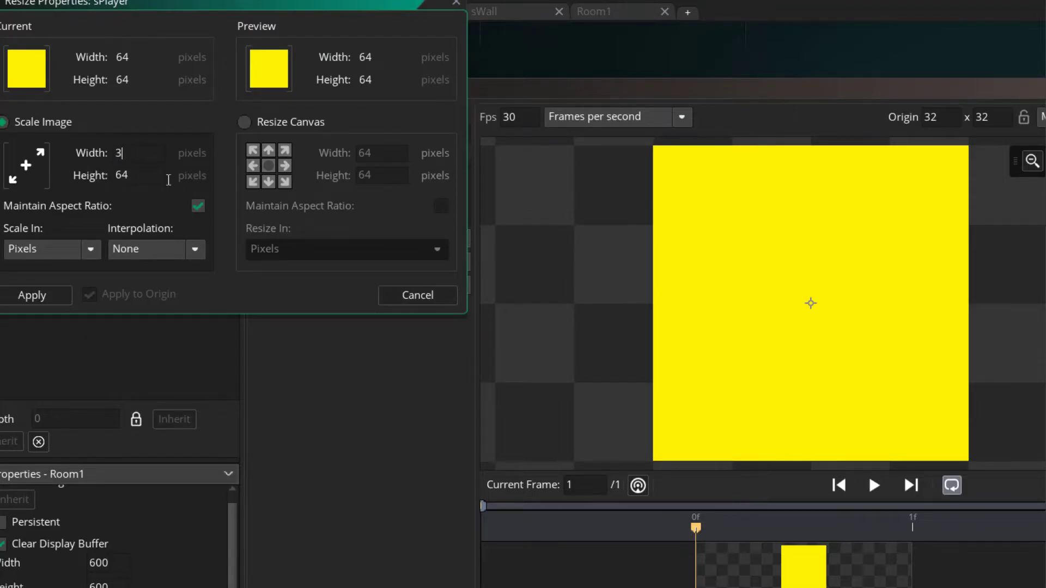
click(31, 295)
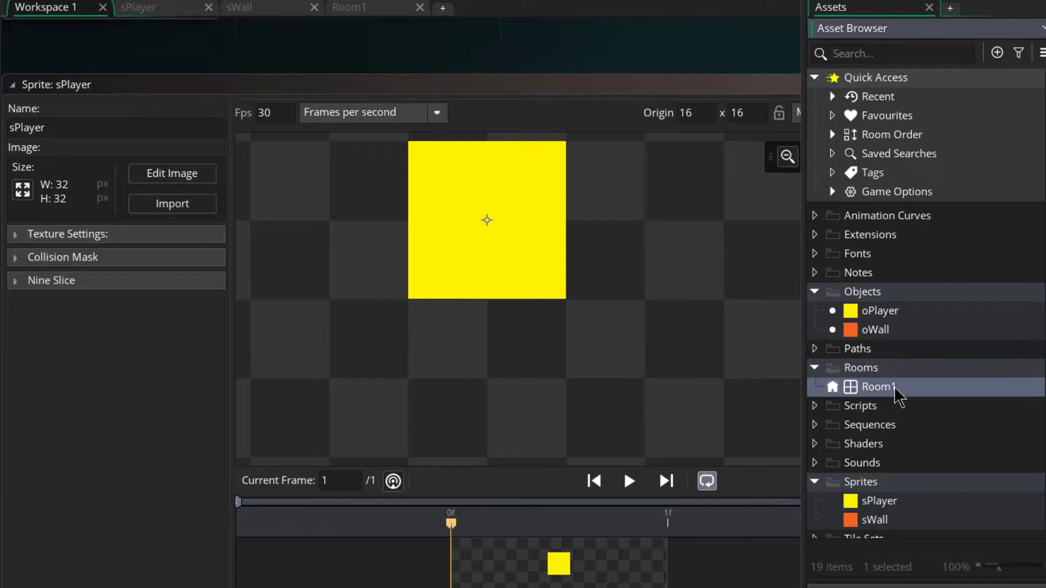
Paint an orange oWall border and floating platforms in Room1, then place oPlayer inside.
double_click(880, 386)
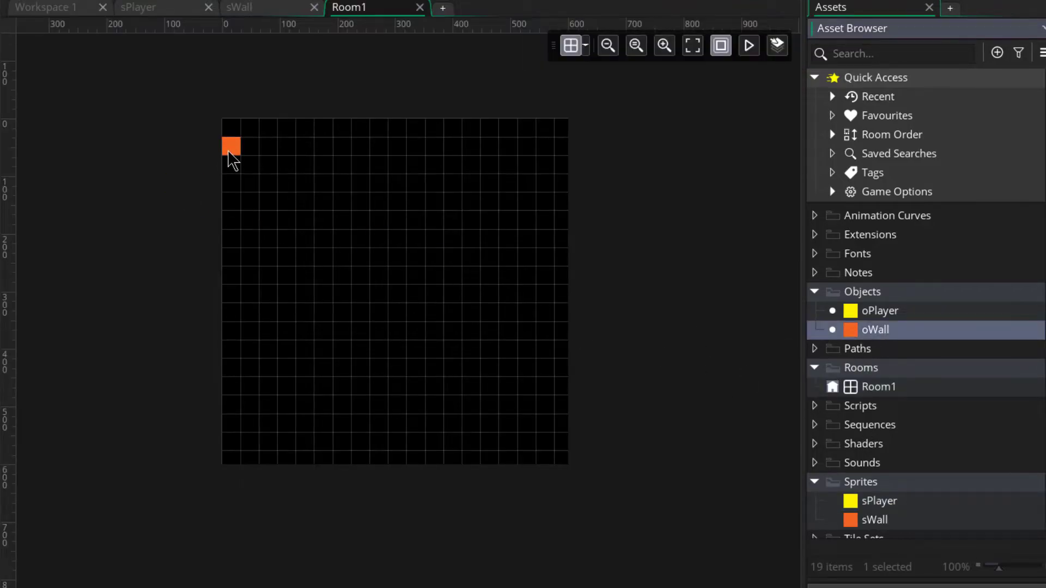
drag(231, 145, 231, 226)
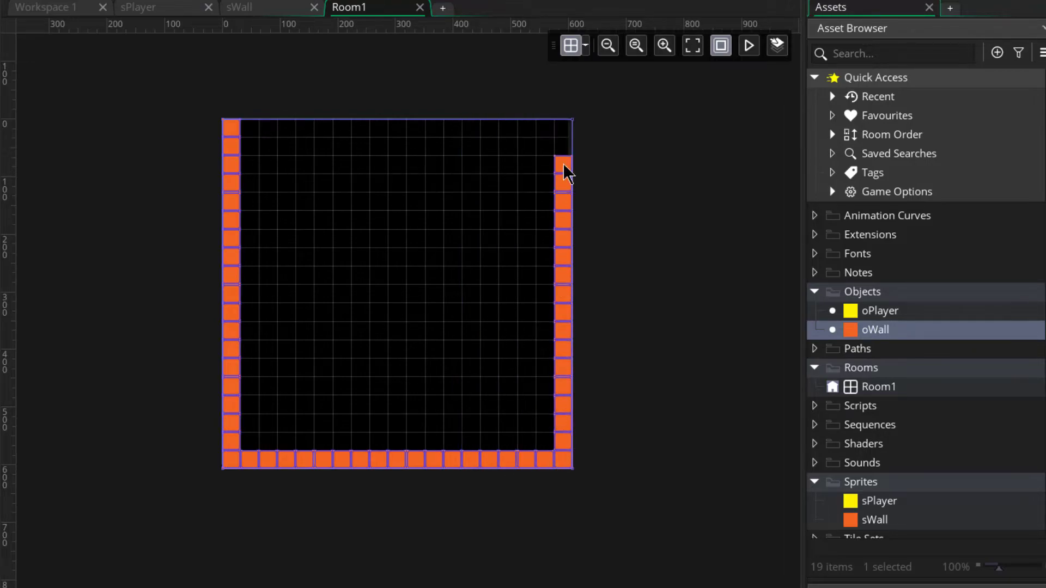
click(323, 386)
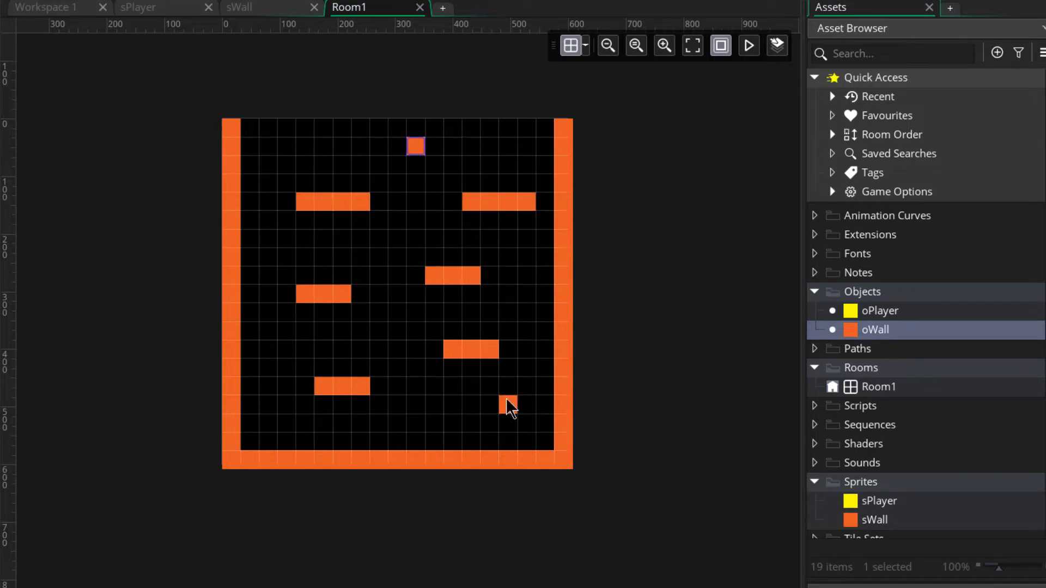
click(879, 310)
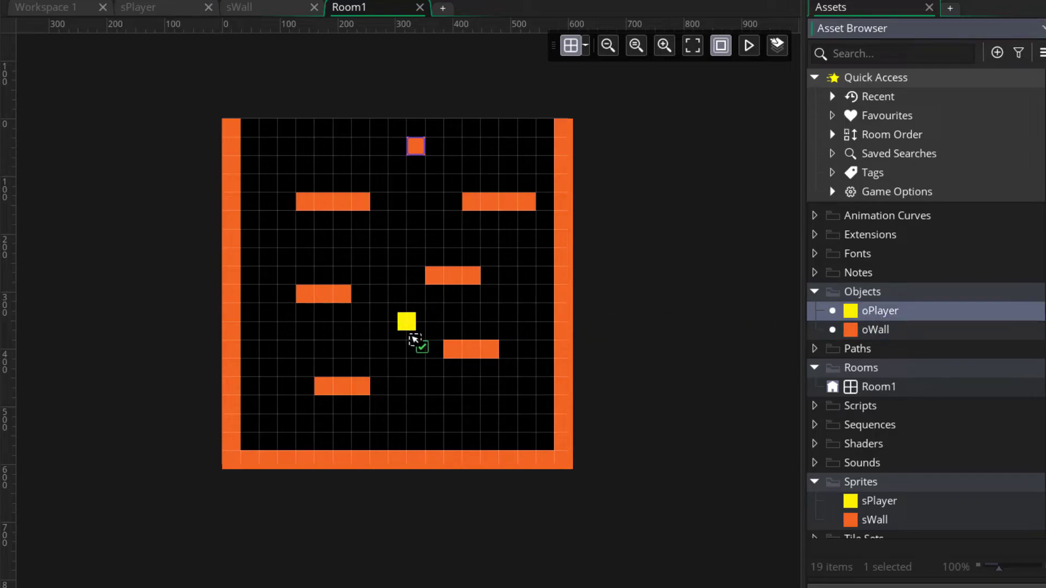
Open oPlayer's empty event list, then switch to the platformer tutorial notes.
double_click(880, 502)
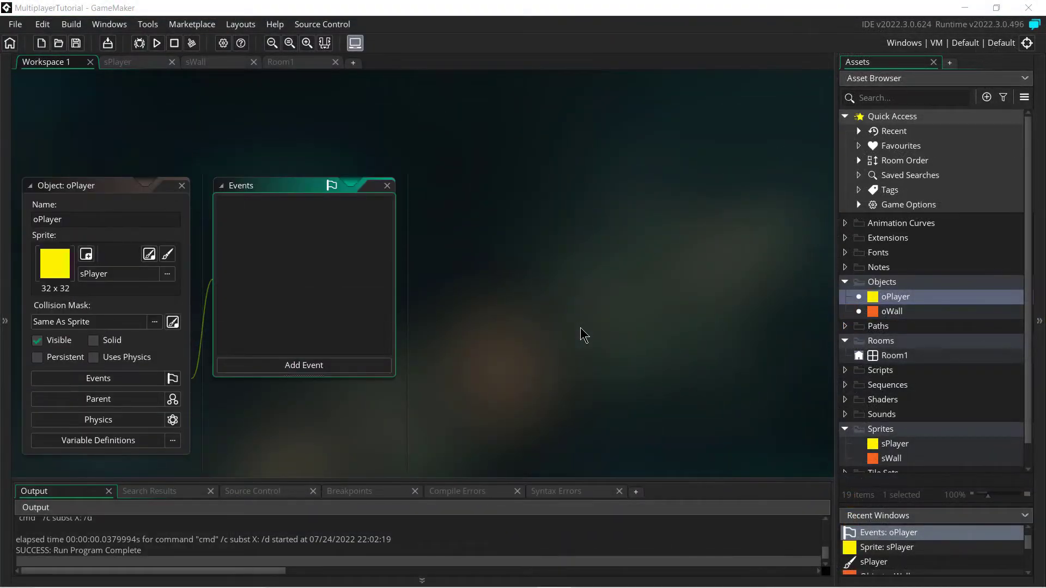
mouse_move(487, 292)
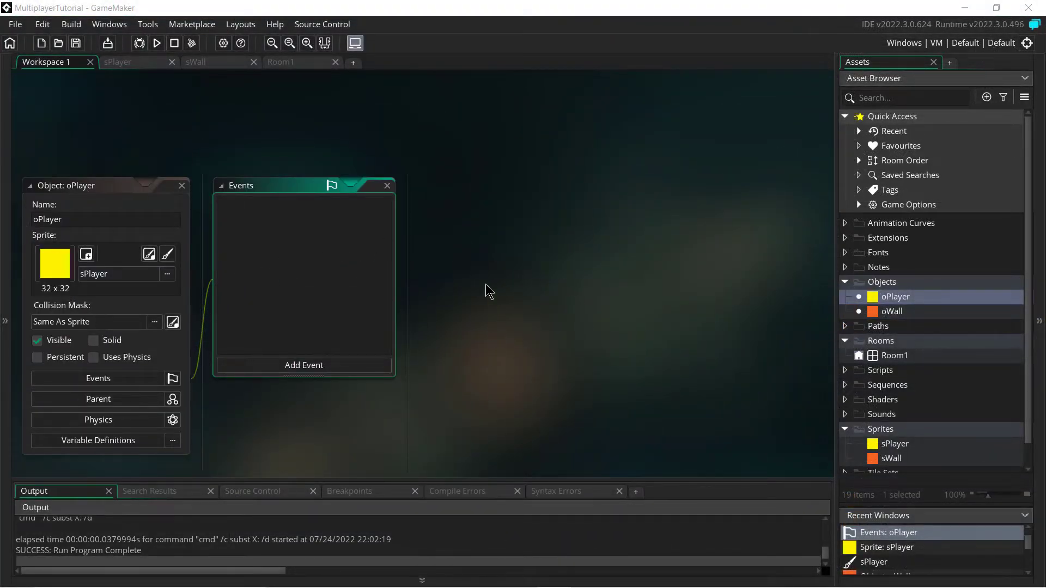
click(418, 578)
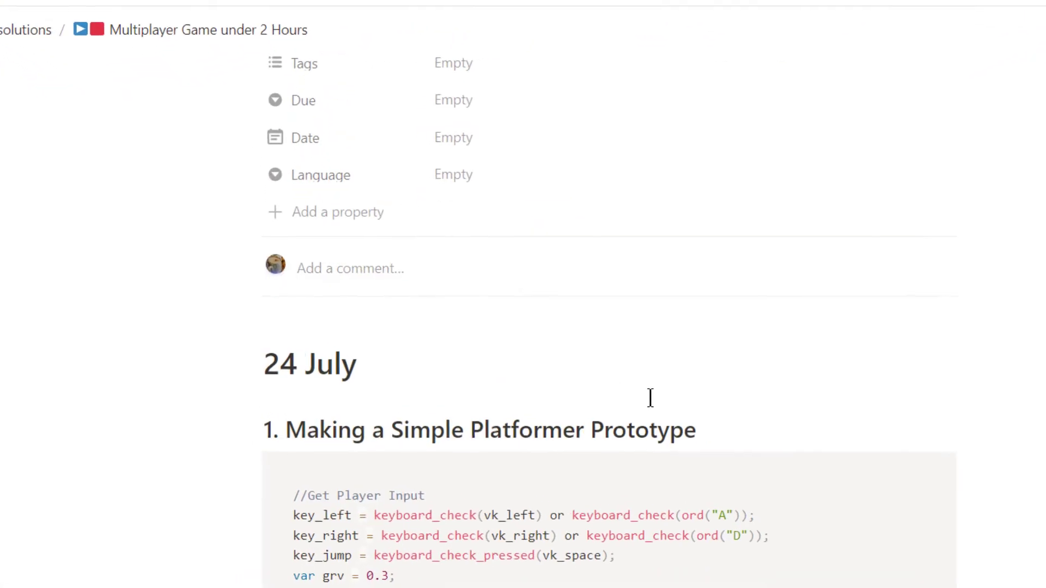
Scroll the Notion notes down to the 24 July platformer player input code.
scroll(down, 3)
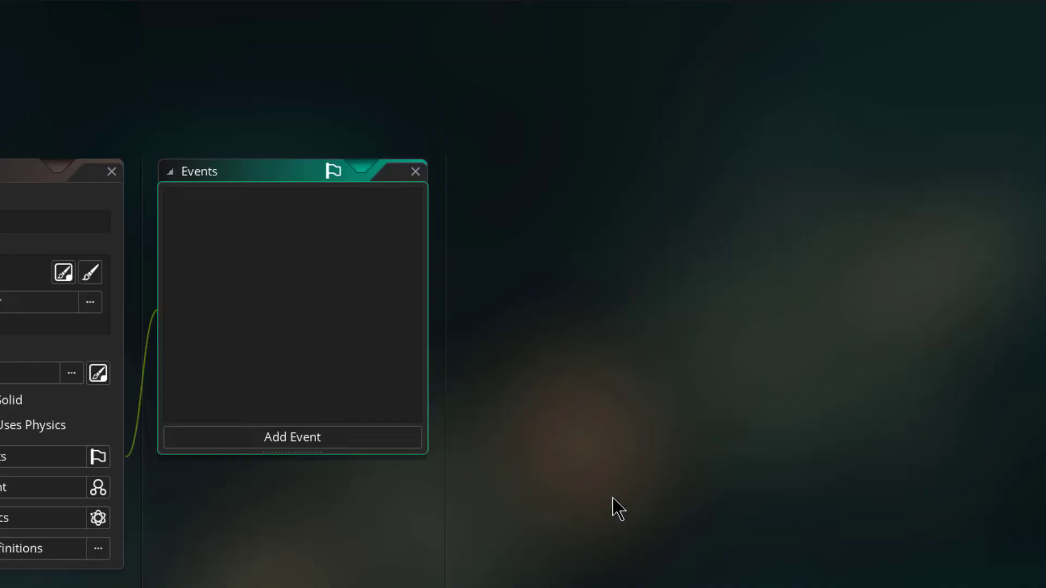
Add Create and Step events to oPlayer, with Create code hsp = 0 and vsp = 0.
click(291, 436)
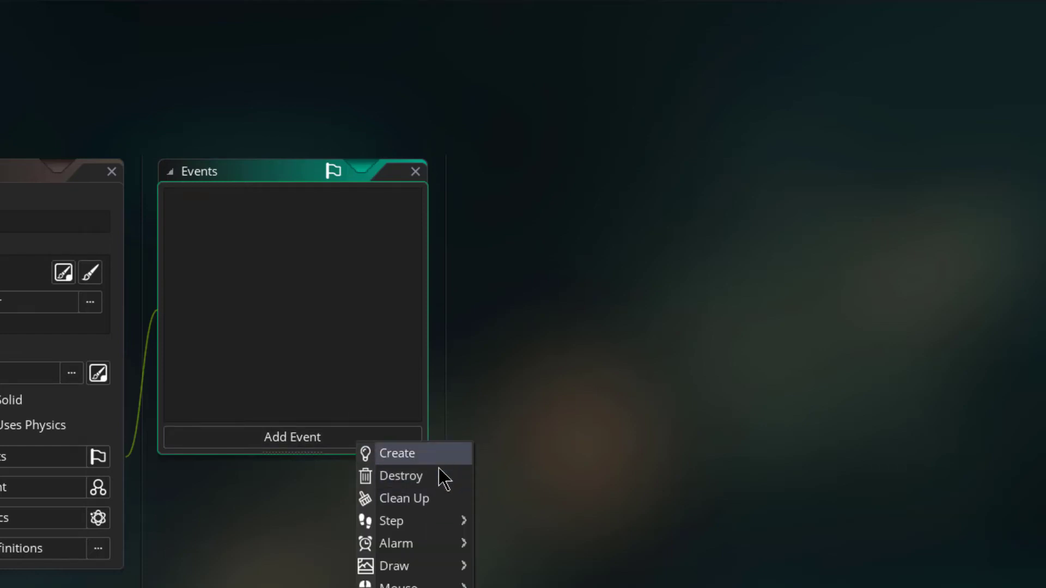
click(391, 520)
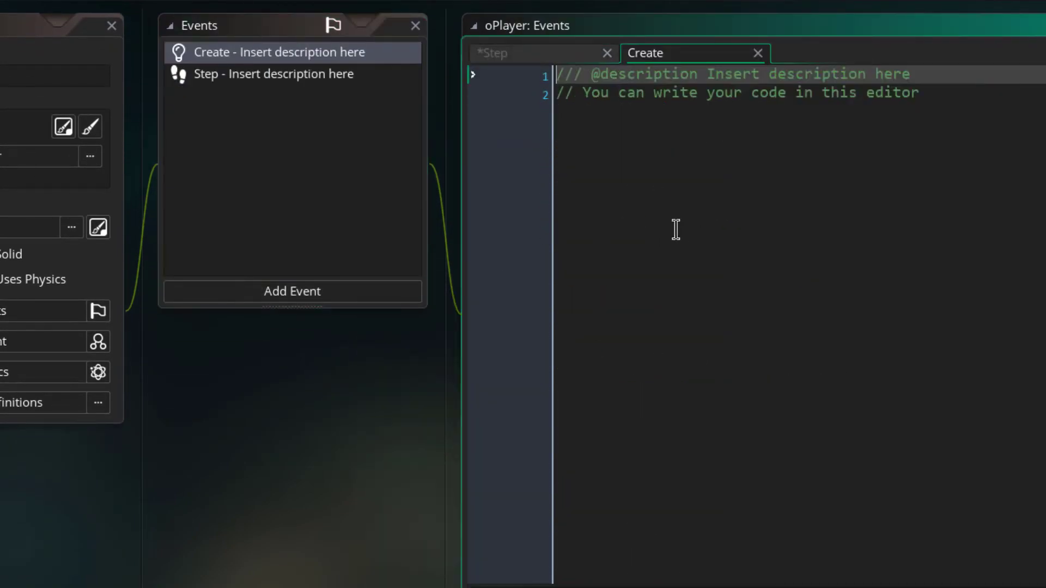
text(h)
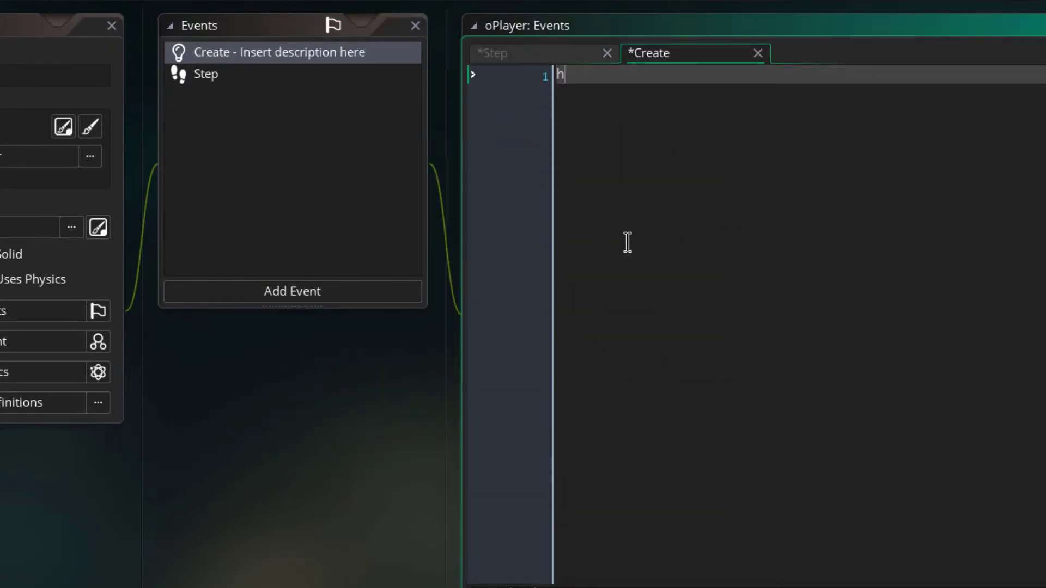
text(sp = 0)
text(vsp)
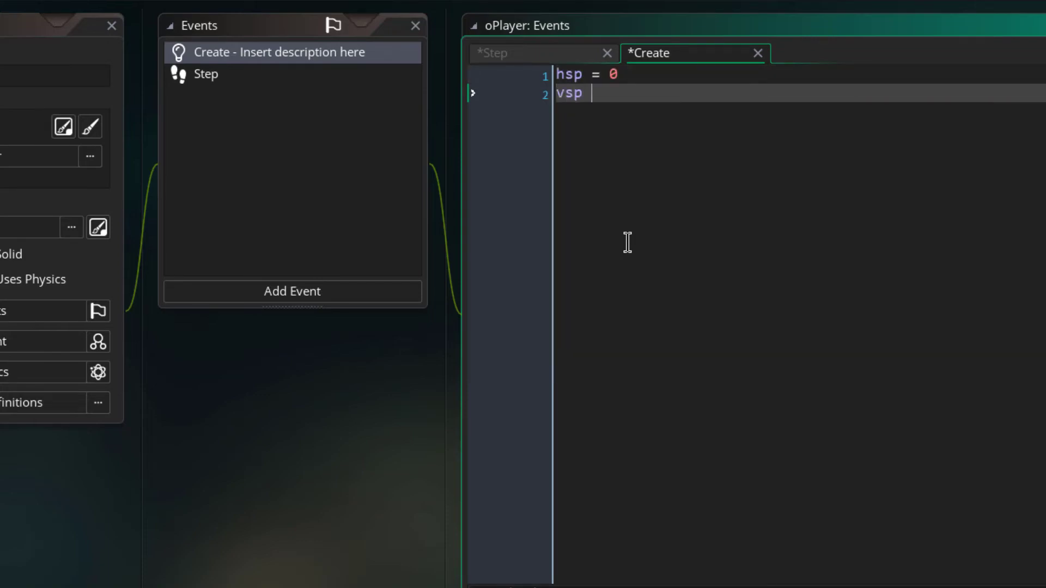
text(= 0)
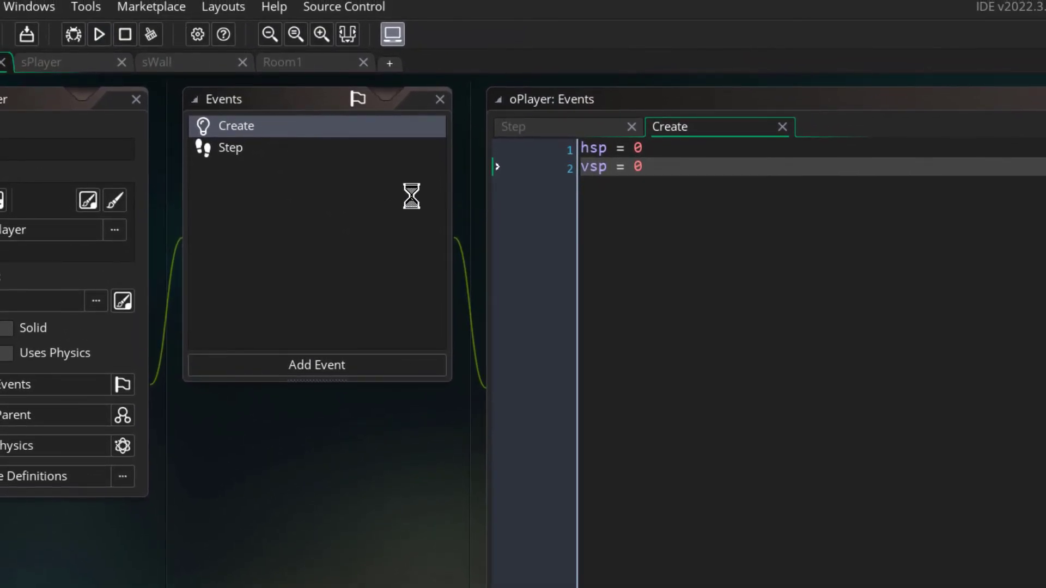
Run the game to test the level with the yellow player and orange platforms.
click(98, 34)
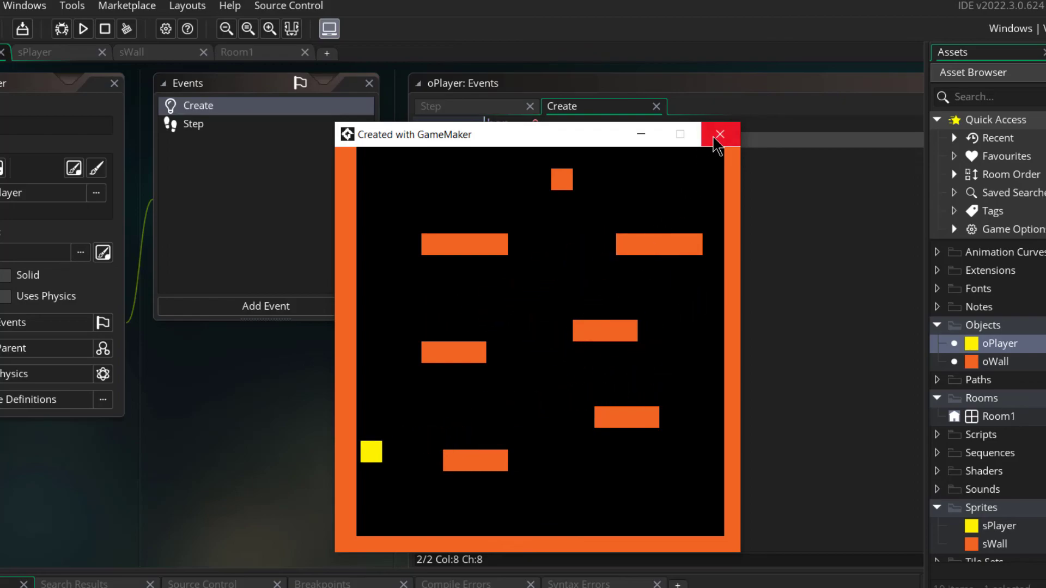
mouse_move(720, 134)
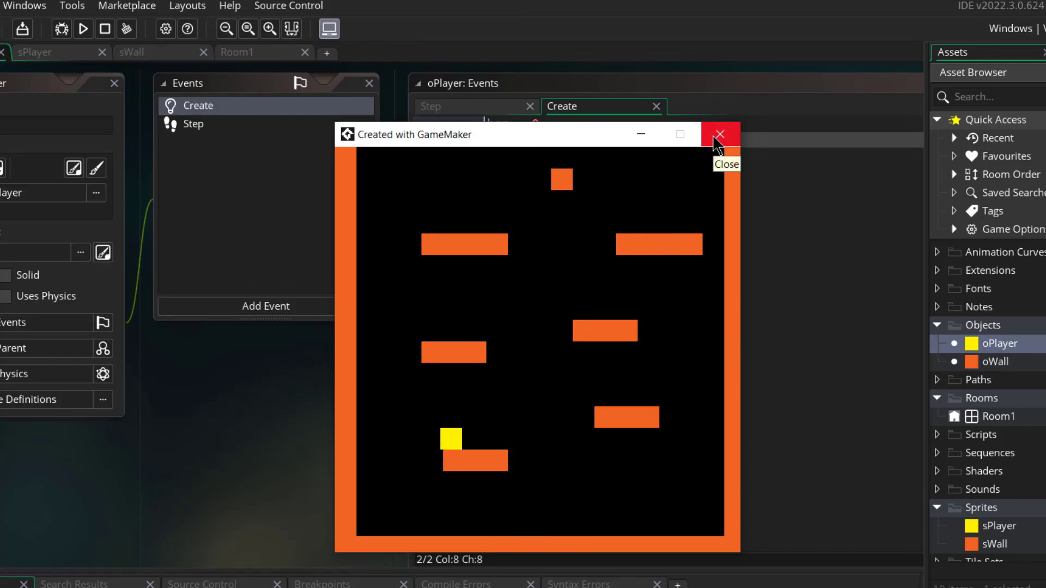